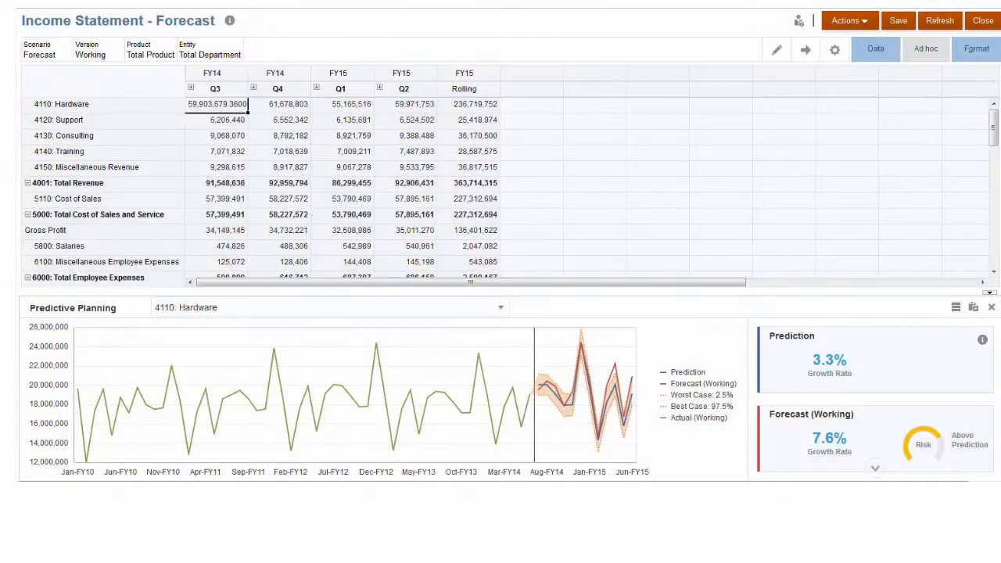
# Run Predictive Planning from the form's Actions menu to chart the Accessories forecast.
pyautogui.scroll(-3)
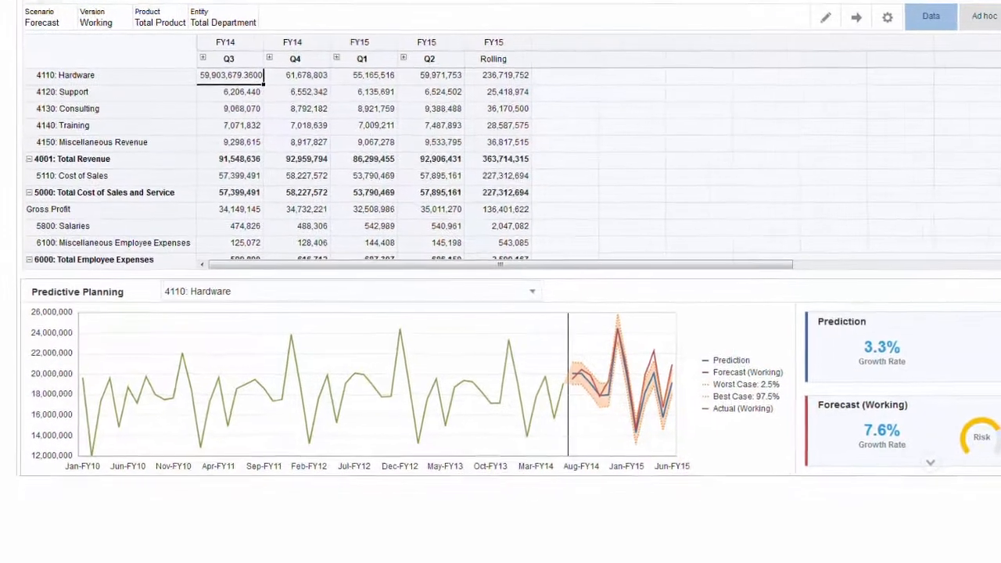
pyautogui.scroll(-3)
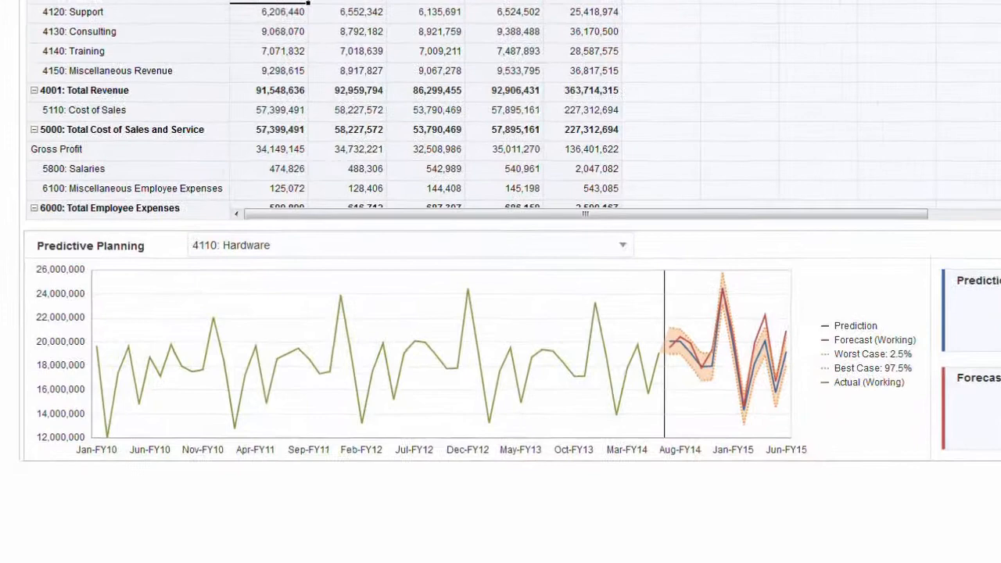
pyautogui.scroll(-3)
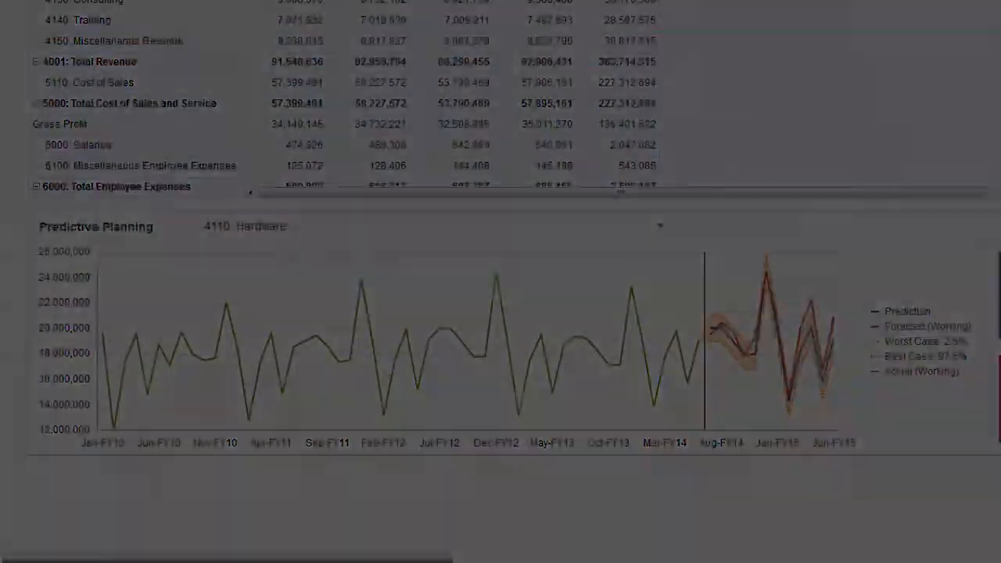
pyautogui.click(426, 44)
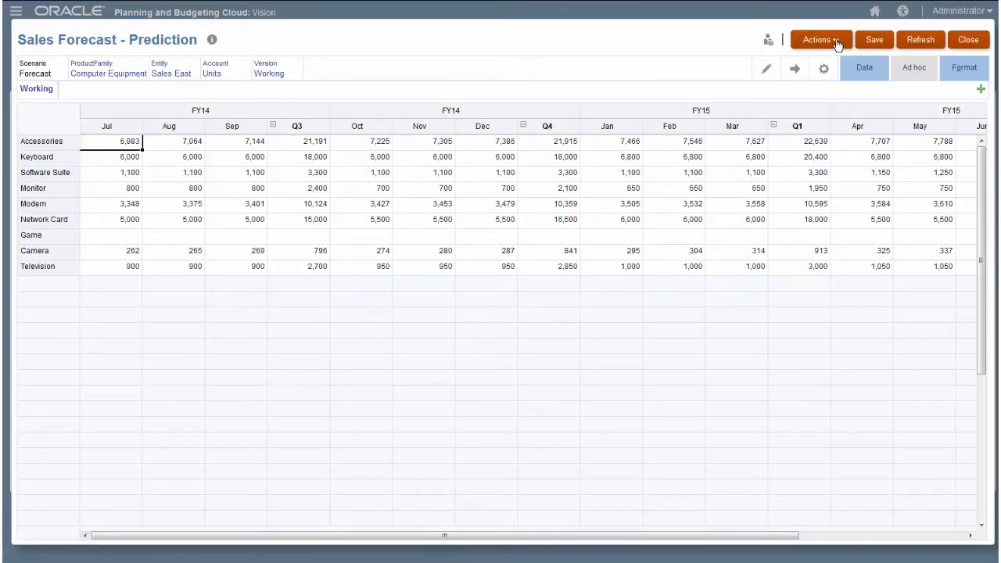
pyautogui.click(820, 39)
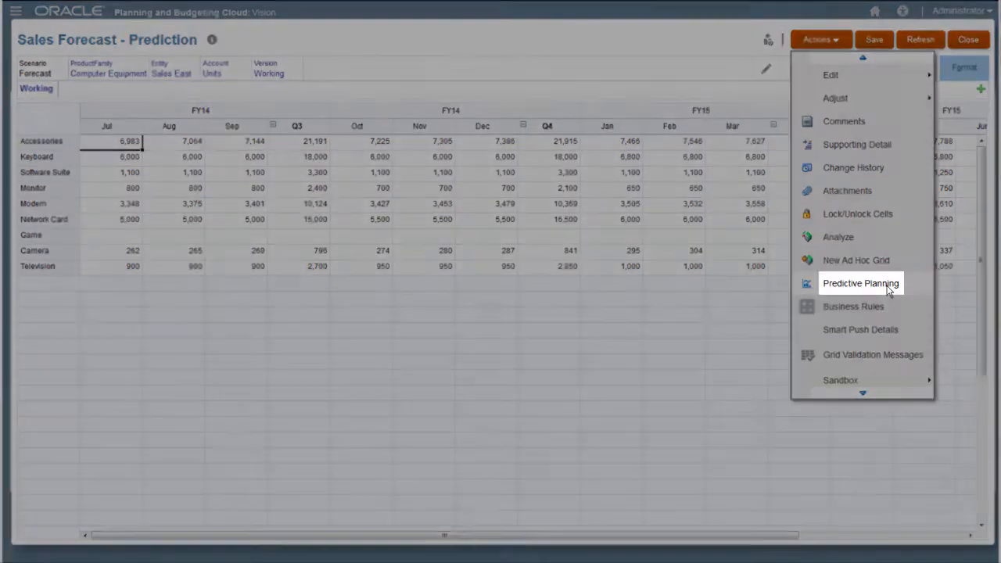
pyautogui.click(860, 283)
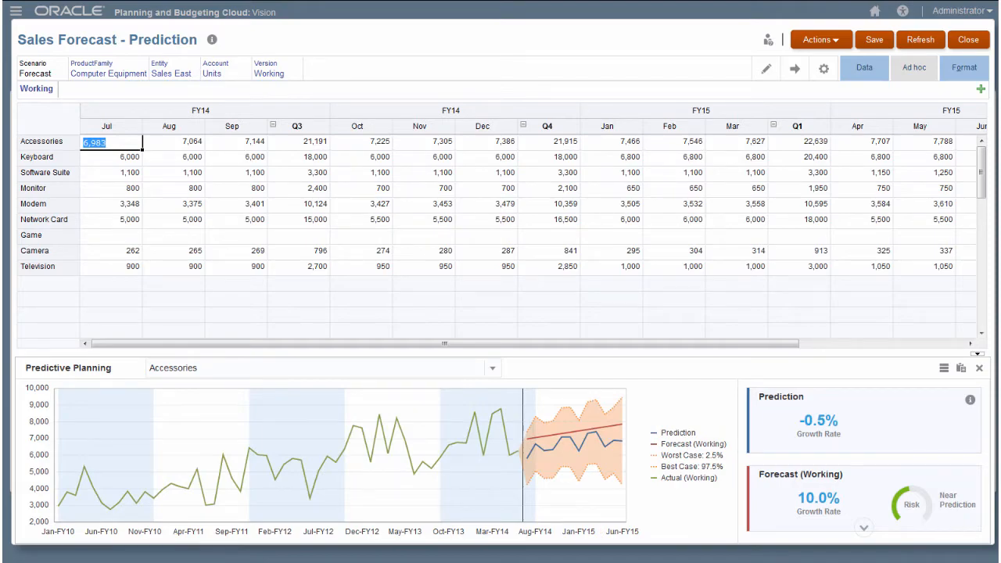
# Chart the Keyboard row's prediction, showing 11.3% predicted versus -7.1% forecast growth.
pyautogui.scroll(-3)
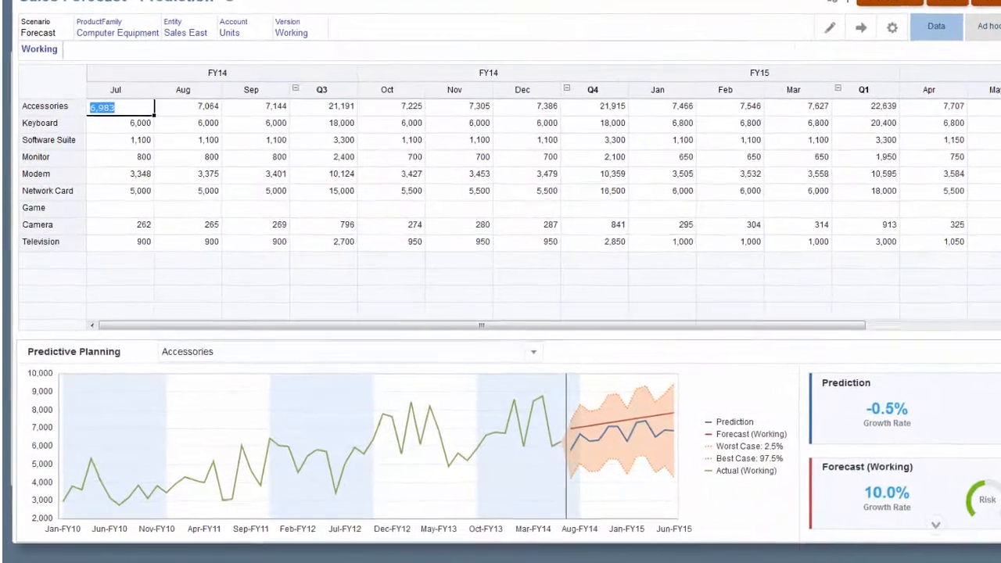
pyautogui.scroll(-3)
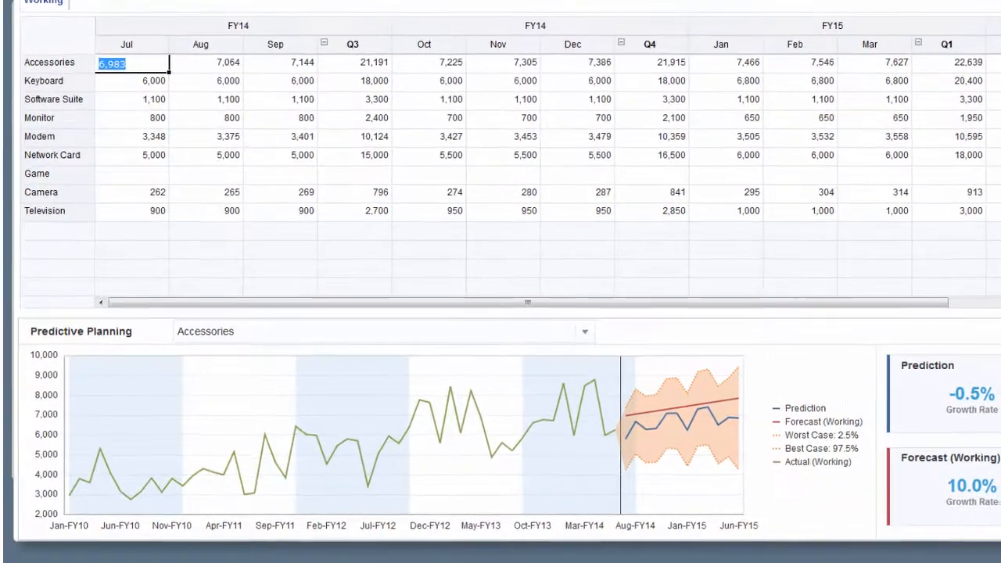
pyautogui.scroll(-3)
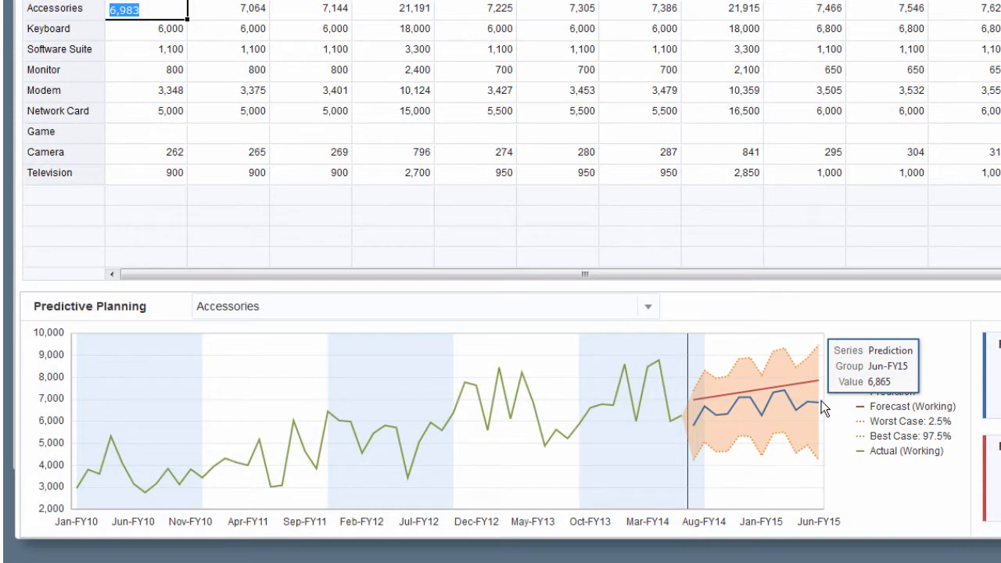
pyautogui.moveTo(857, 359)
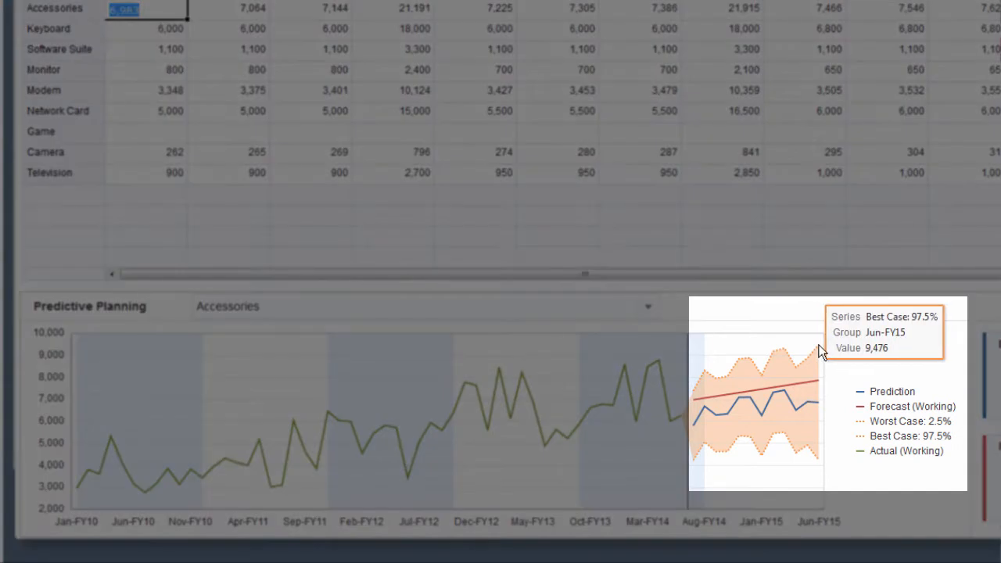
pyautogui.moveTo(826, 463)
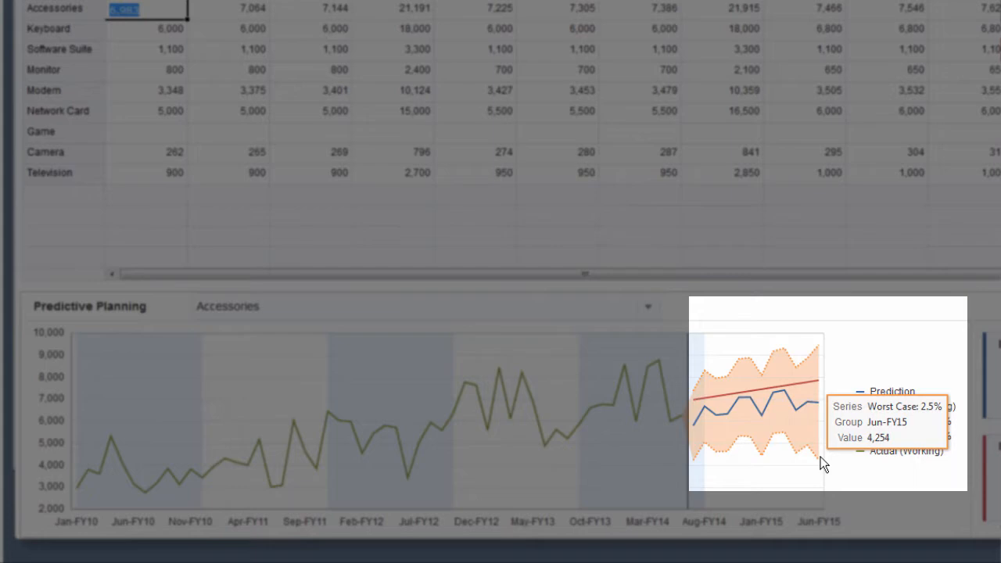
pyautogui.moveTo(843, 481)
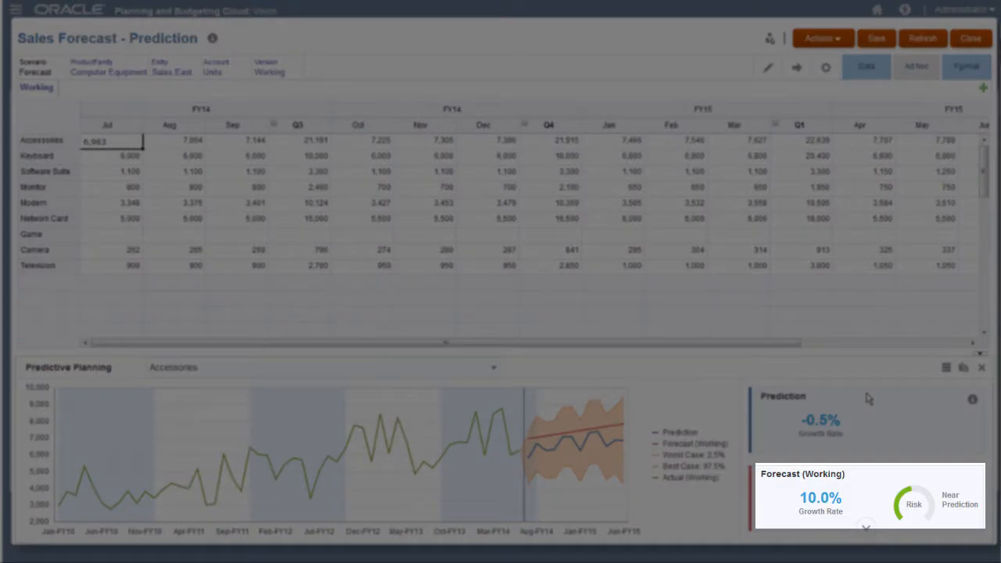
pyautogui.click(36, 156)
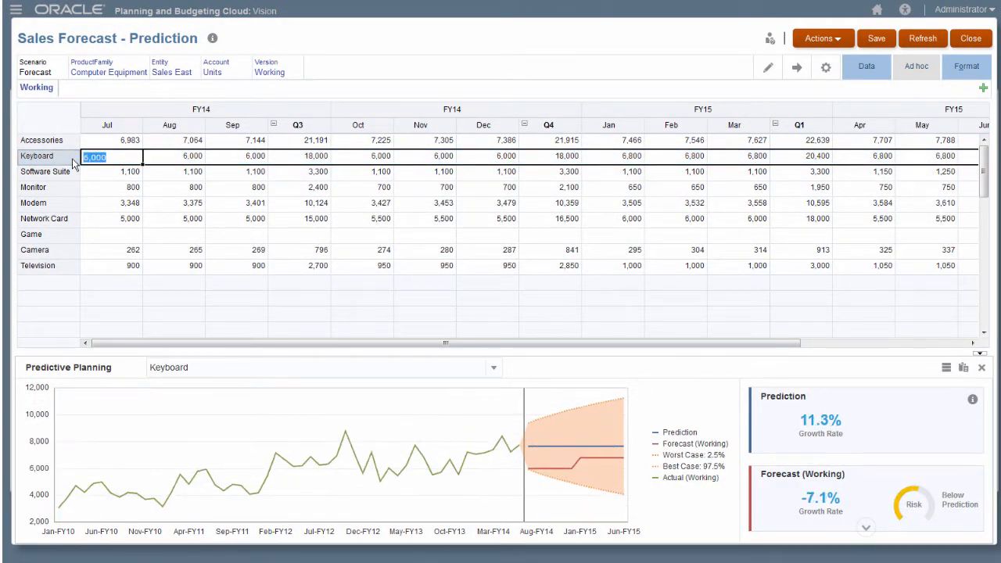
# Chart the Network Card row, showing -0.6% predicted versus 10.6% forecast growth.
pyautogui.click(94, 171)
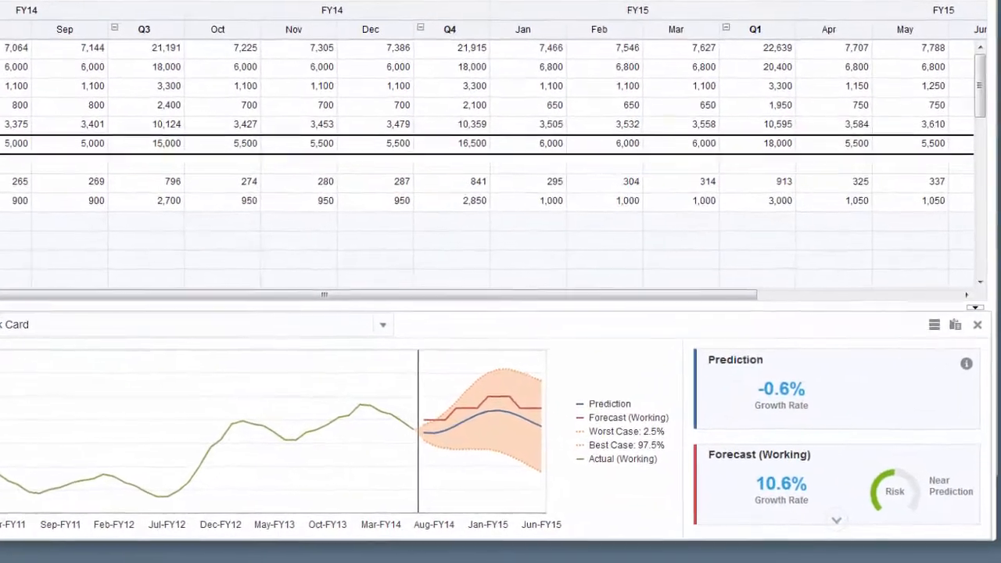
pyautogui.scroll(-3)
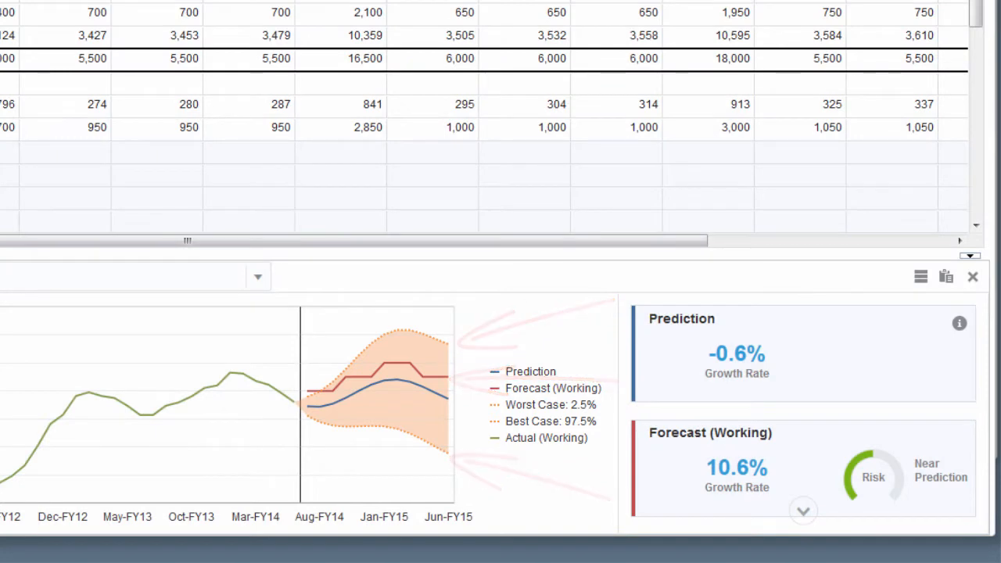
pyautogui.moveTo(903, 479)
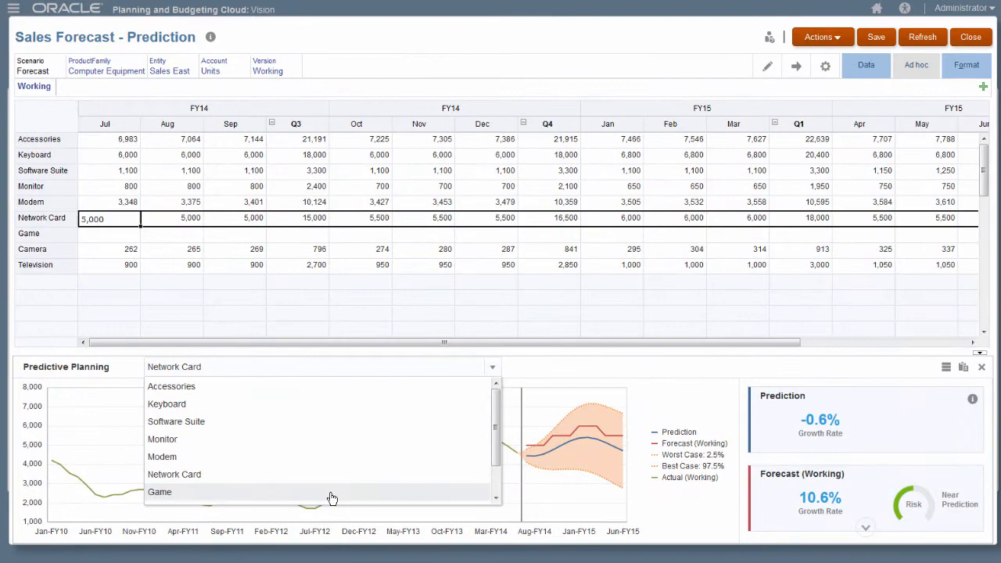
# Select Game in the Predictive Planning member drop-down to chart its 1.0% predicted growth.
pyautogui.click(159, 491)
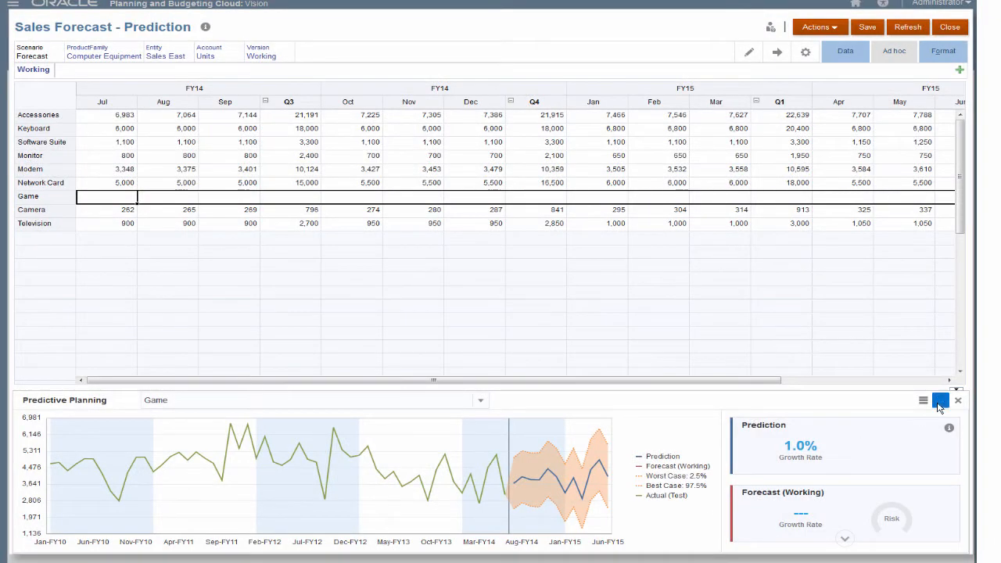
# Paste the Game prediction into Forecast (Working) for the entire forecast range.
pyautogui.click(939, 400)
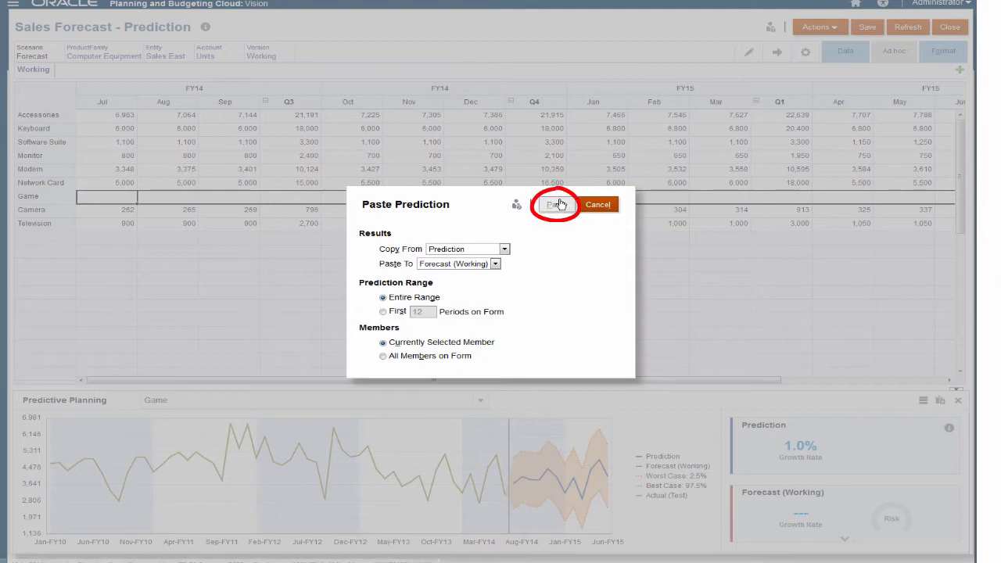
pyautogui.click(557, 204)
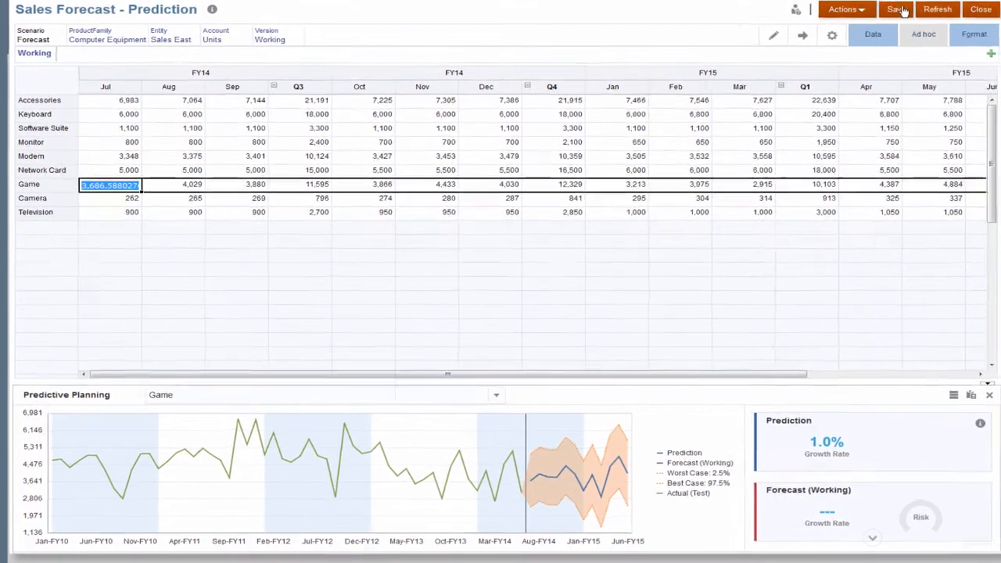
pyautogui.scroll(-3)
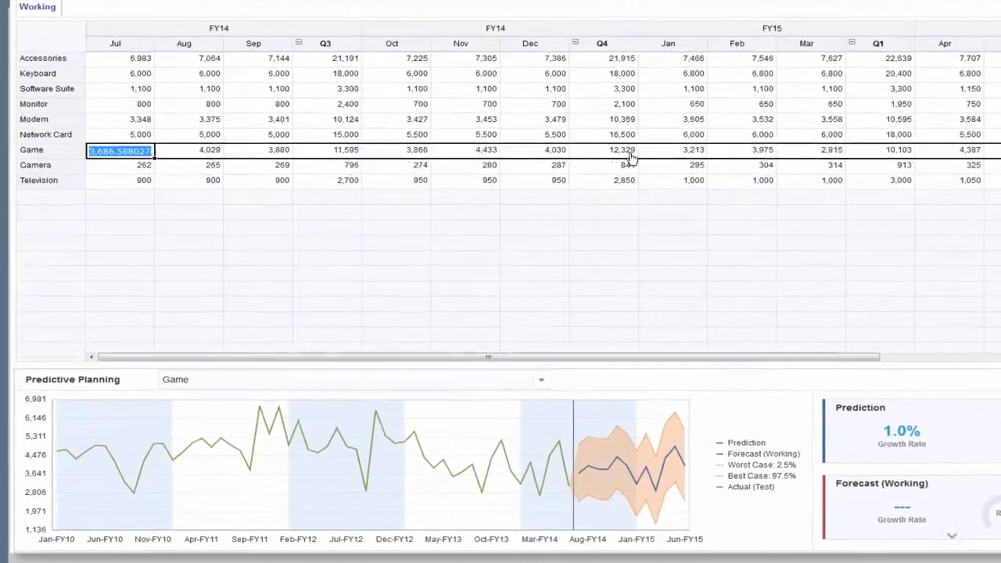
pyautogui.scroll(-3)
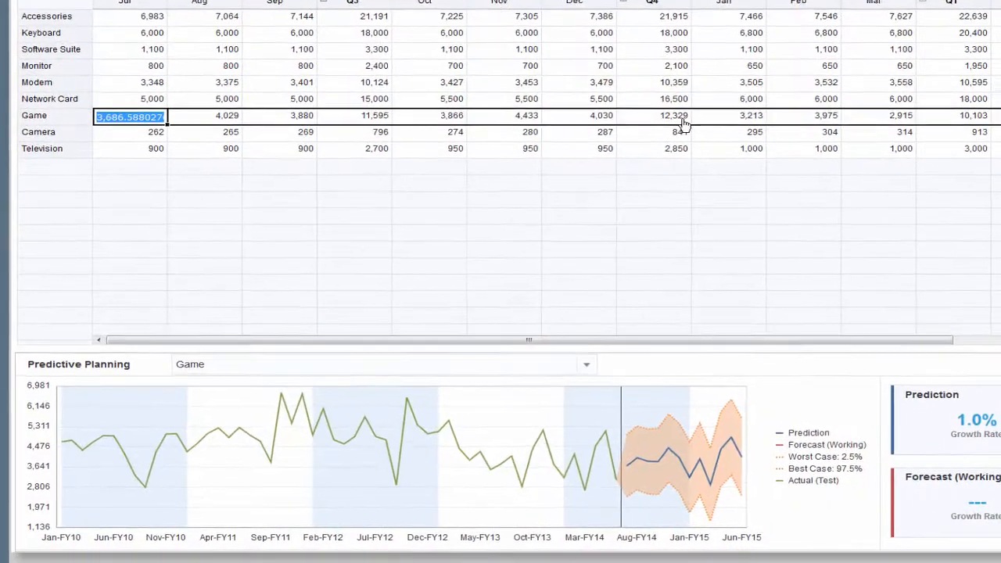
pyautogui.scroll(-3)
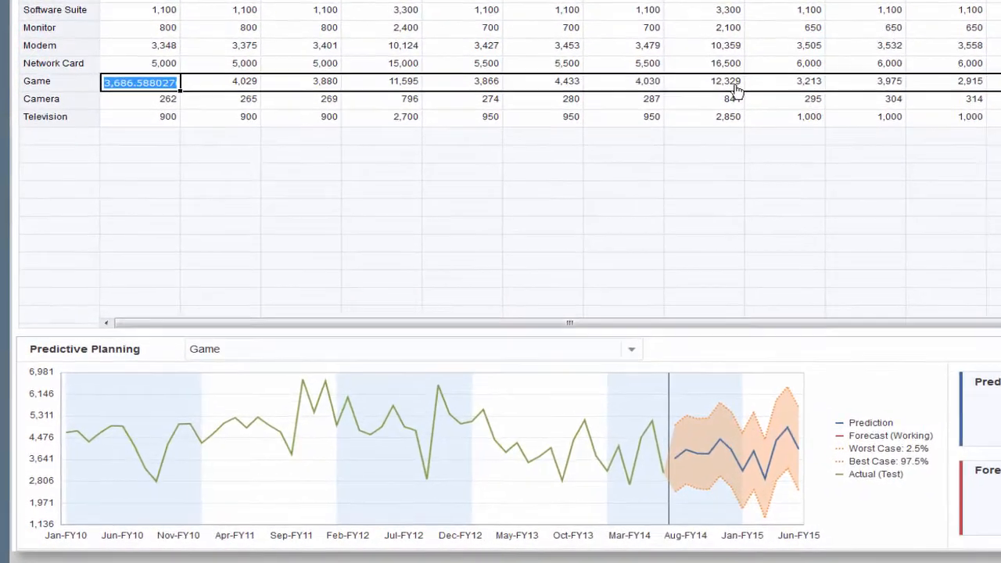